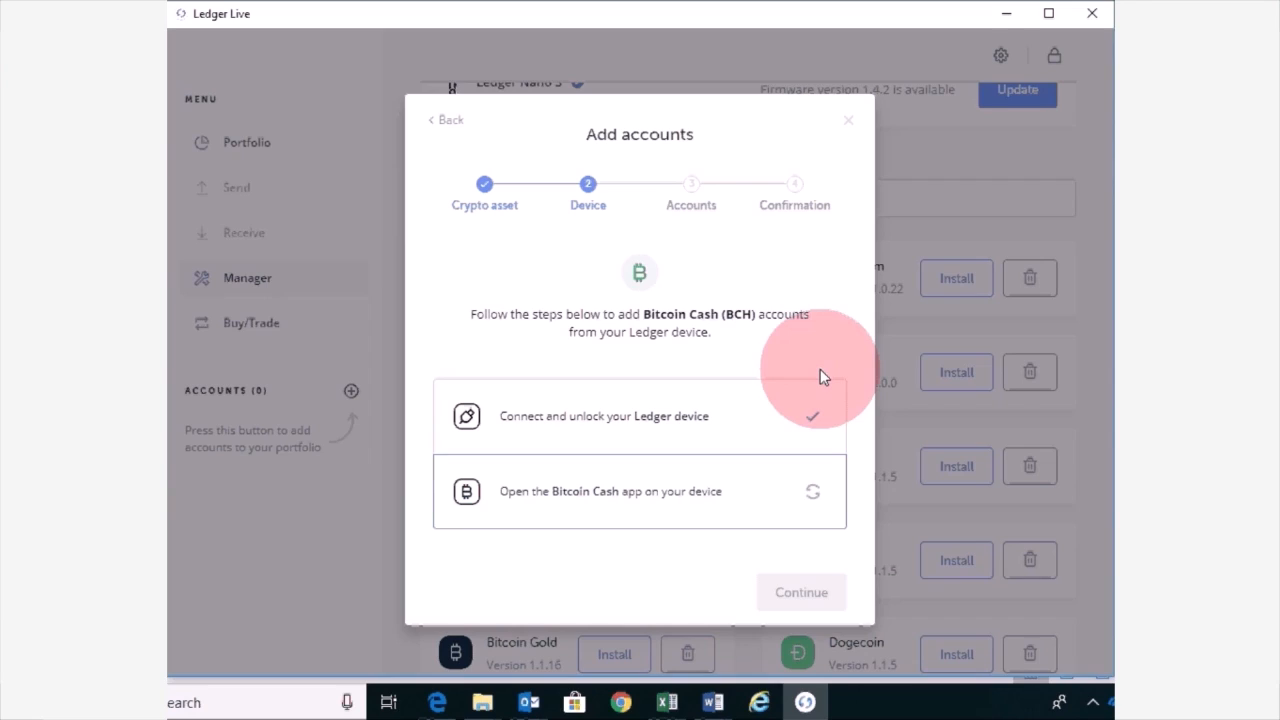
pyautogui.moveTo(670, 556)
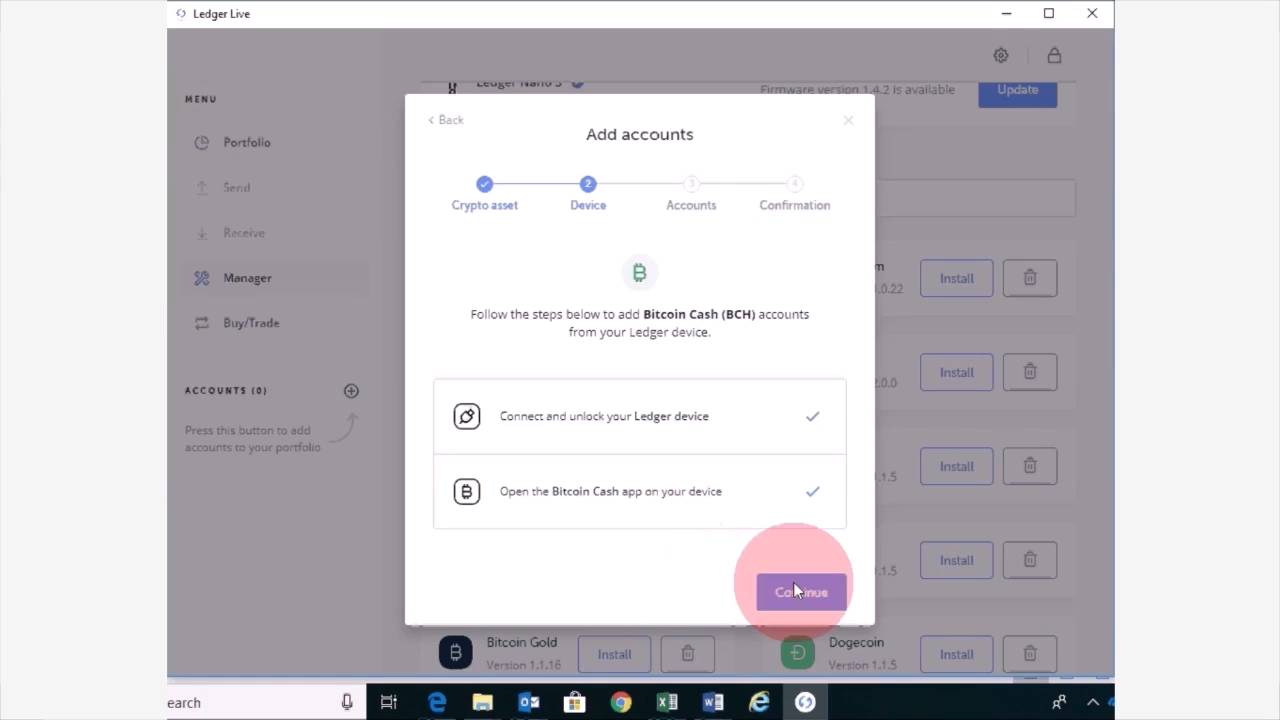
# - Add the ticked Bitcoin Cash account to the portfolio and show its empty account page
pyautogui.click(796, 592)
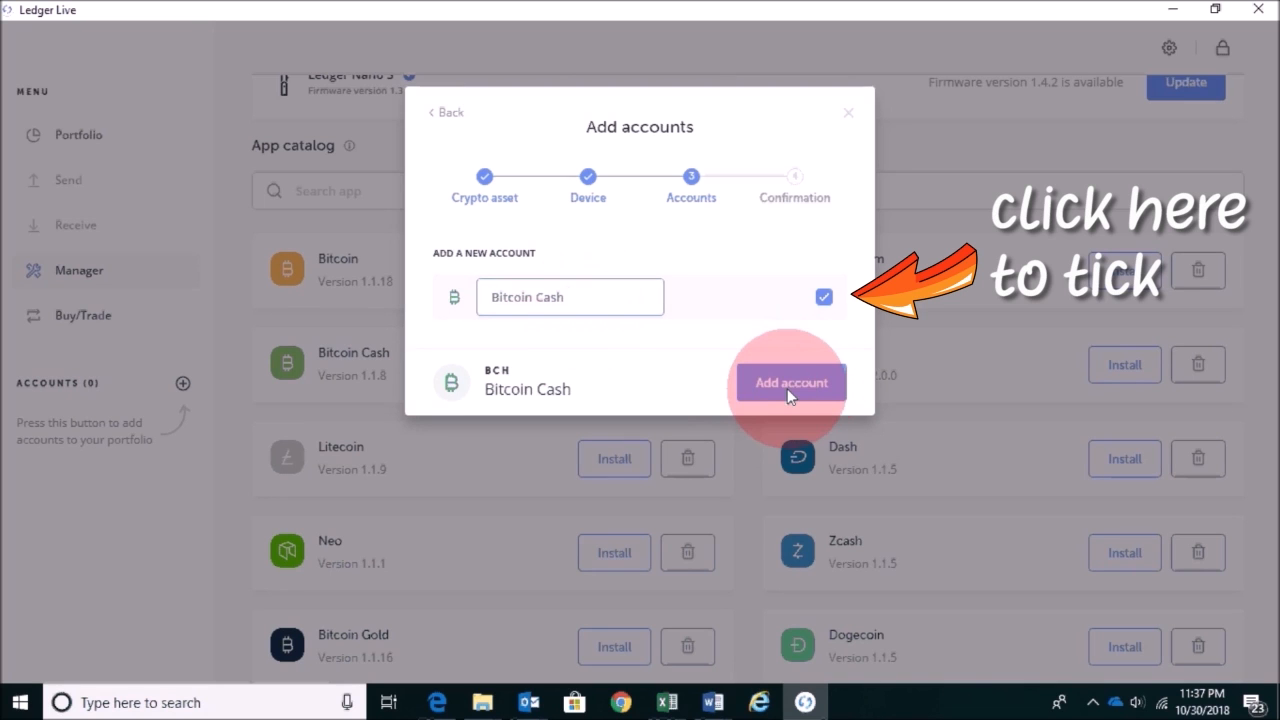
pyautogui.click(790, 382)
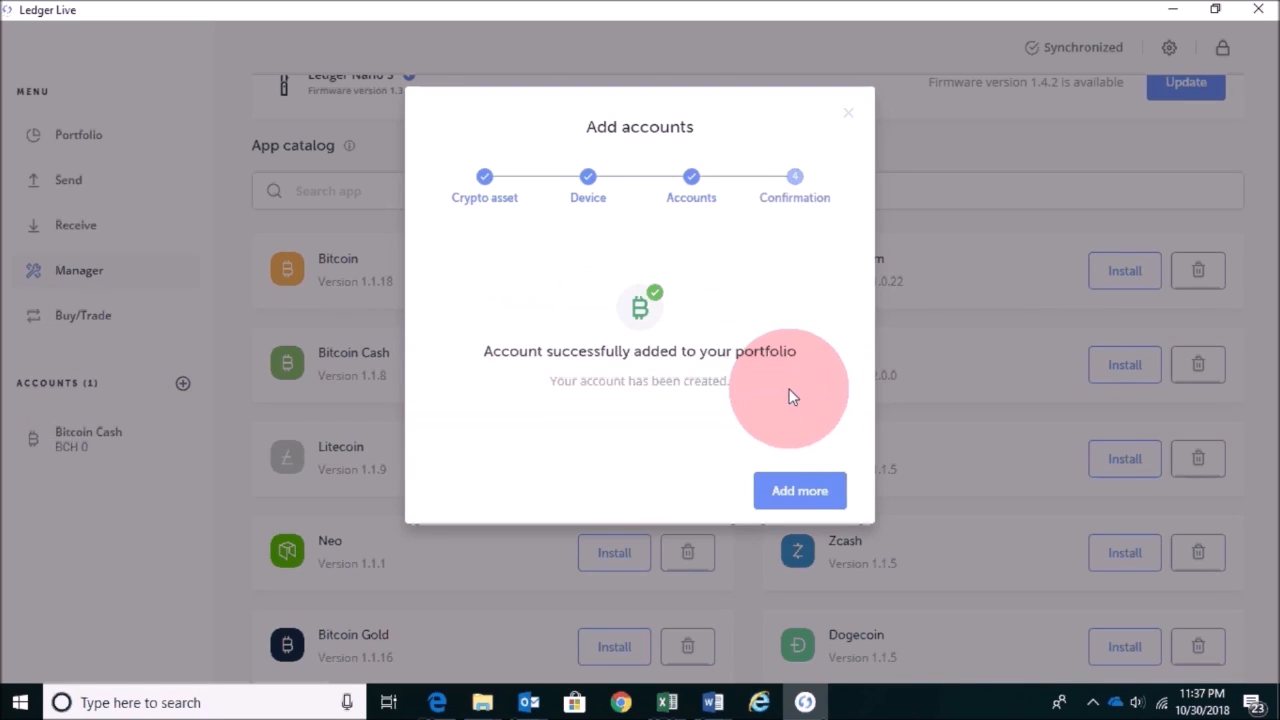
pyautogui.moveTo(560, 408)
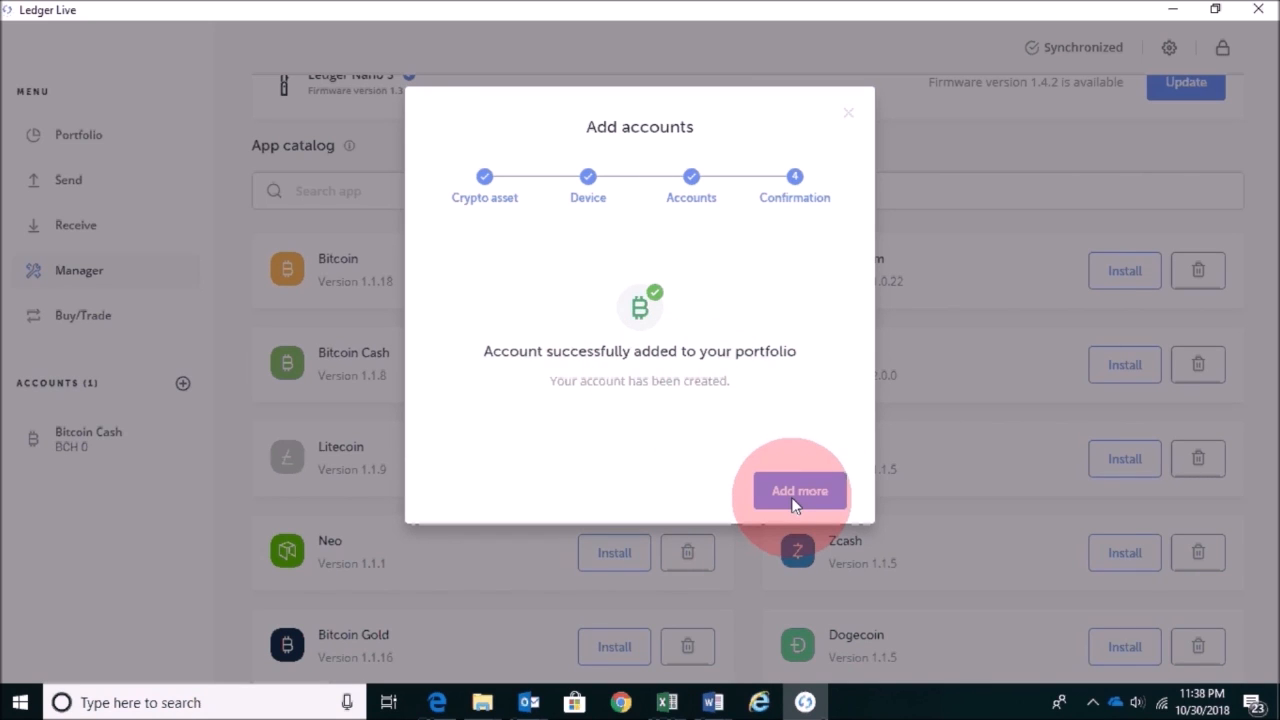
pyautogui.moveTo(848, 116)
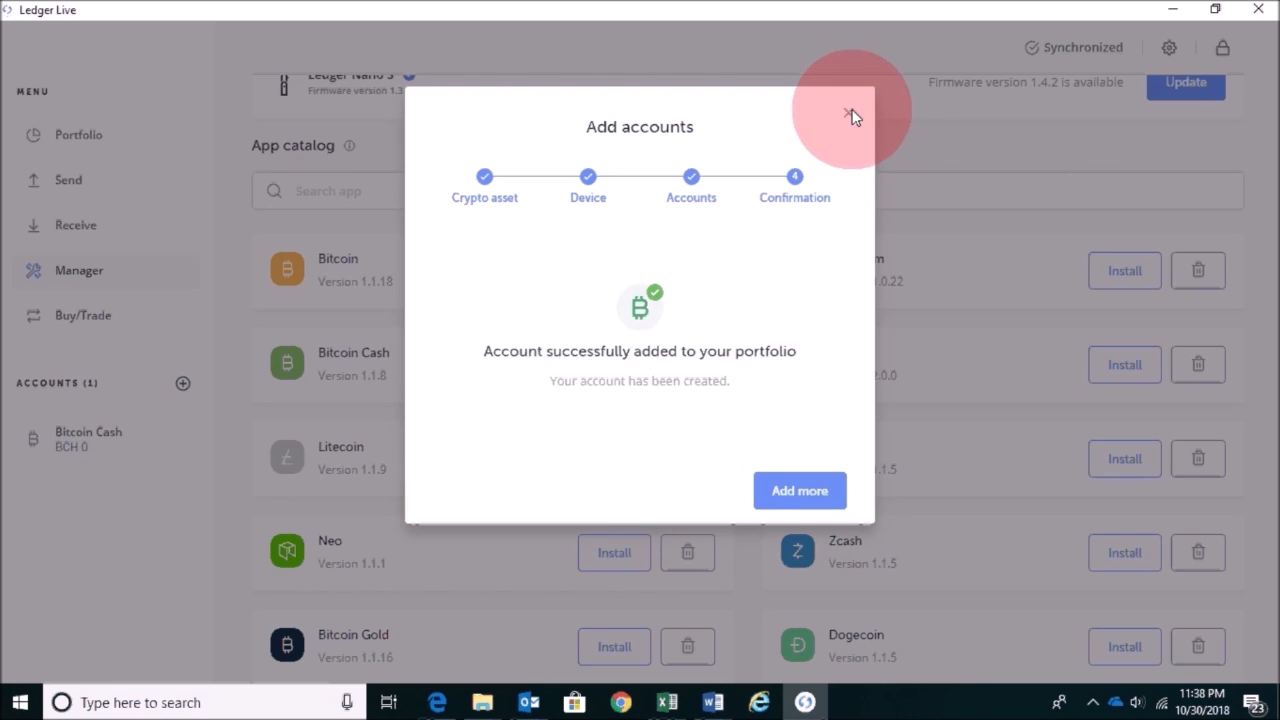
pyautogui.click(852, 112)
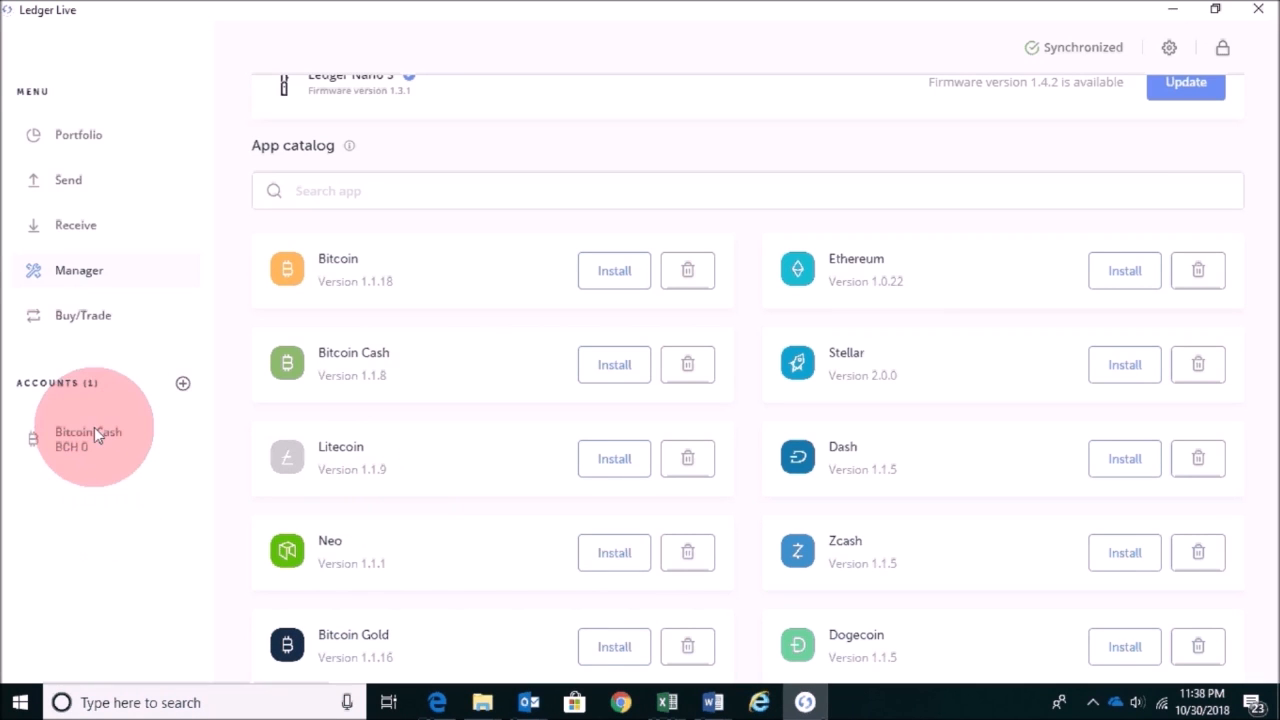
pyautogui.click(88, 438)
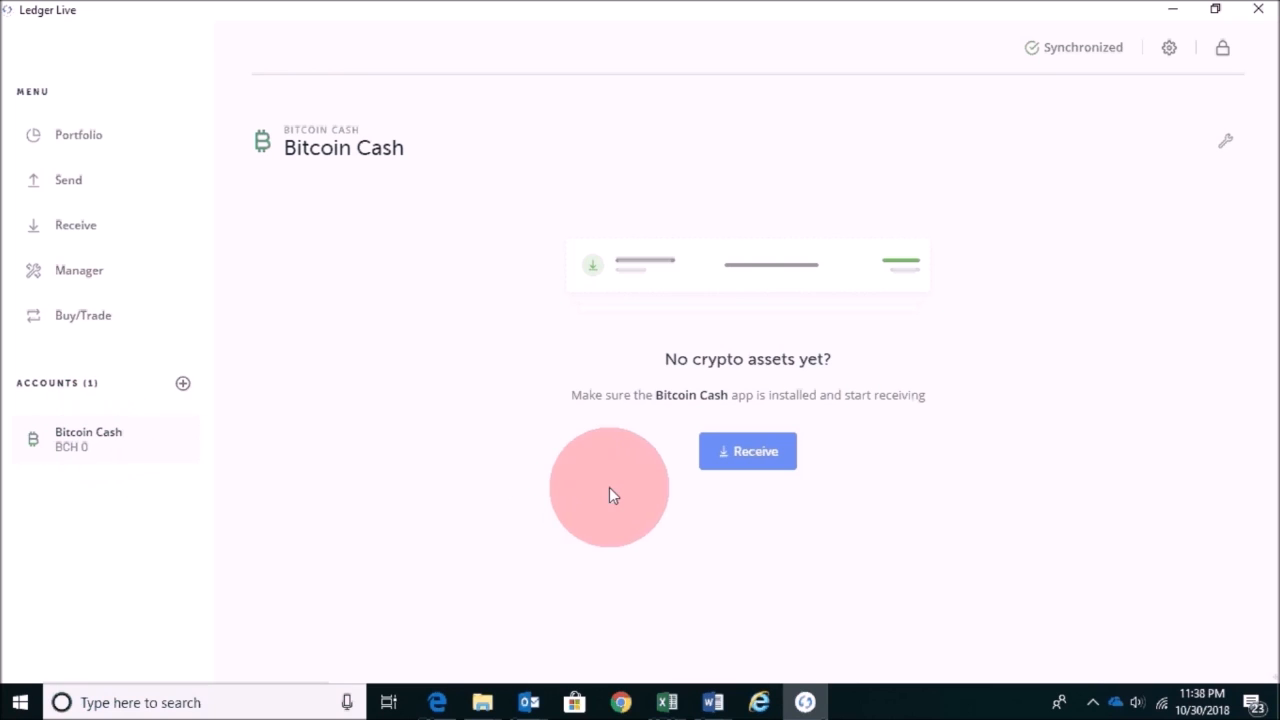